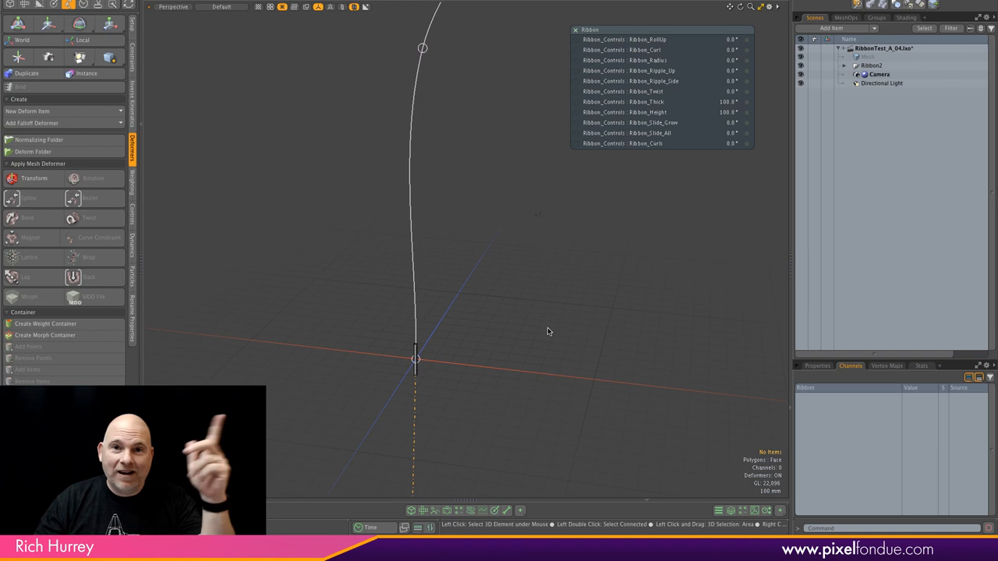
{"action": "mouse_move", "coordinate": [543, 318]}
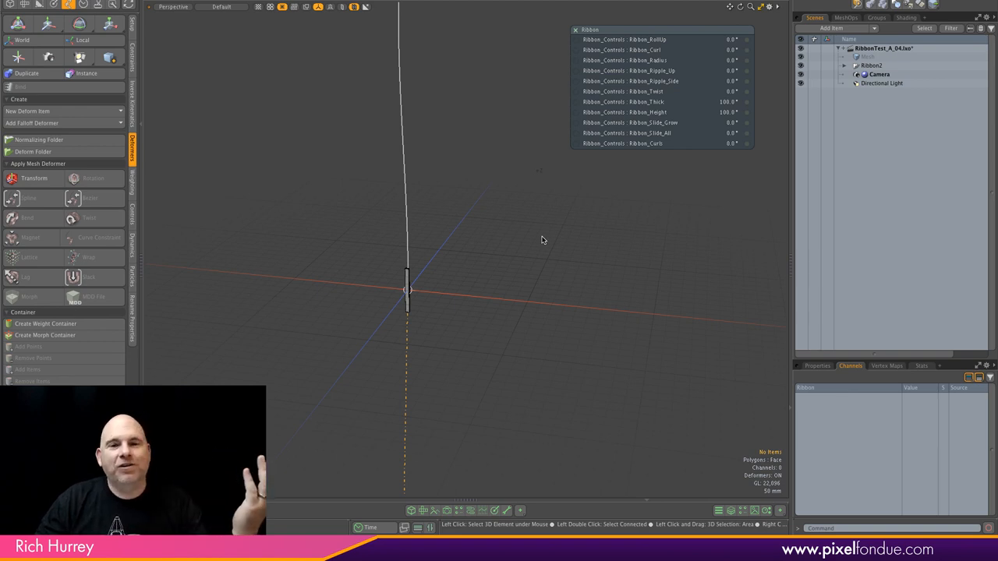
{"action": "mouse_move", "coordinate": [580, 318]}
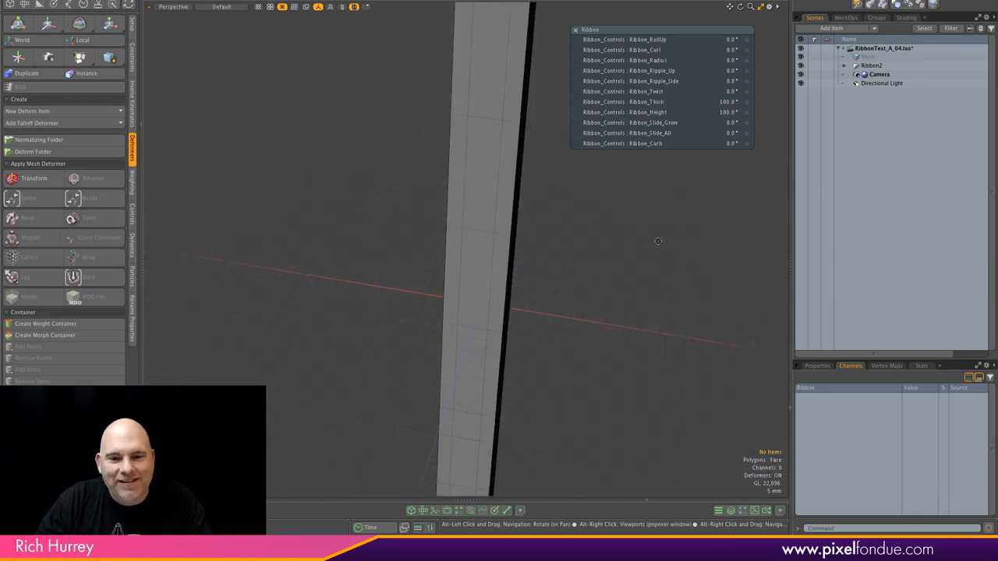
Raise the Ribbon's Rolloff, Curl, Radius, Height and Curve values so it coils tightly up the curve.
{"action": "left_click_drag", "start_coordinate": [658, 241], "coordinate": [399, 300]}
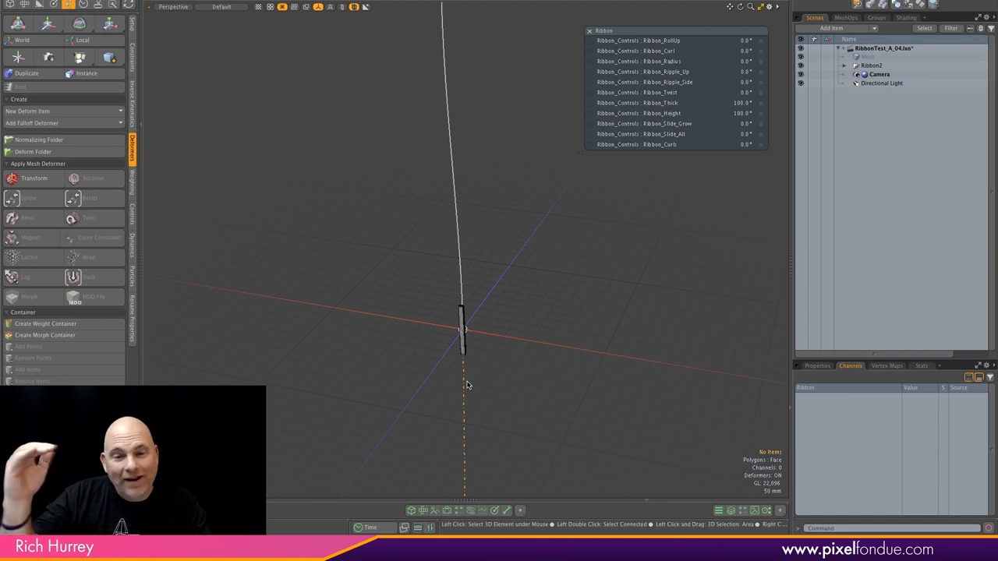
{"action": "mouse_move", "coordinate": [496, 318]}
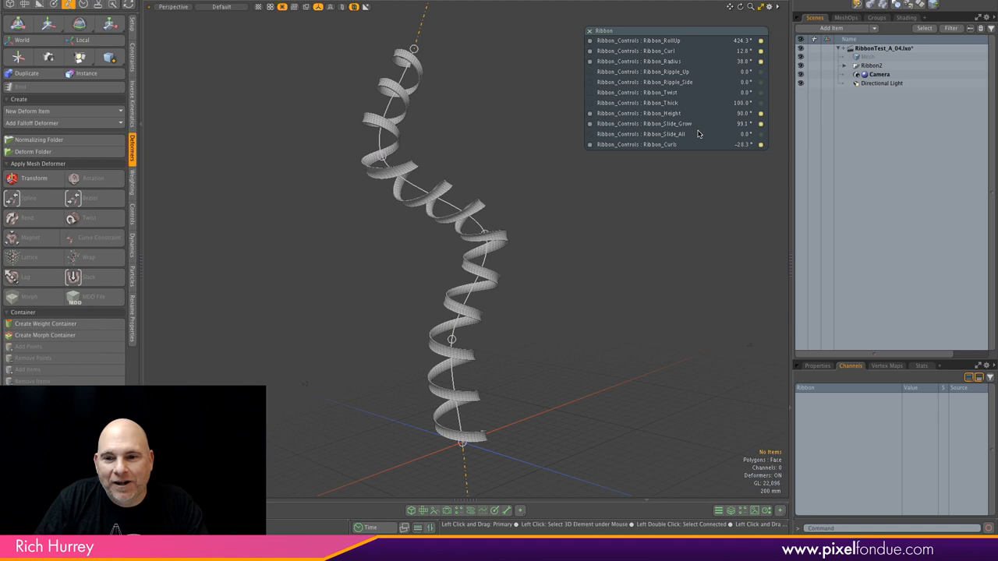
{"action": "left_click_drag", "start_coordinate": [718, 123], "coordinate": [678, 123]}
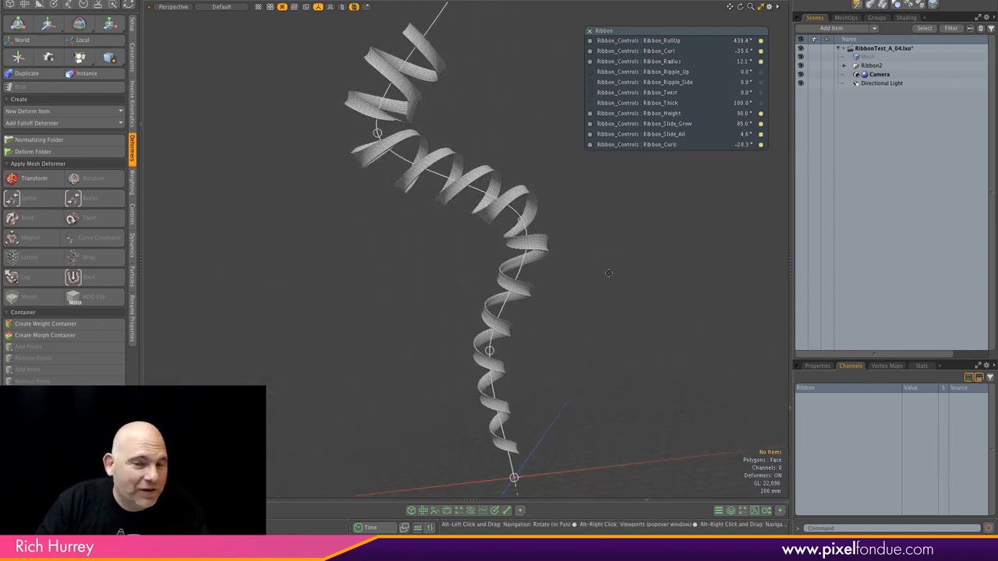
Move the guide curve's control points so the coiled ribbon follows an S-shaped path.
{"action": "left_click_drag", "start_coordinate": [608, 273], "coordinate": [624, 318]}
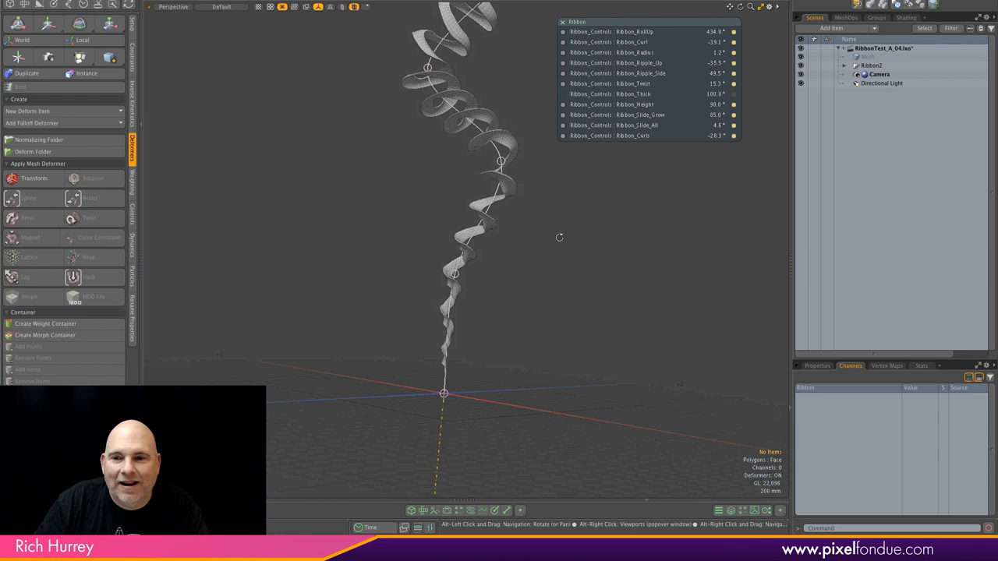
Adjust Ripple Up, Ripple Side, Twist and Radius so the spiral ripples and tapers to a wisp.
{"action": "left_click_drag", "start_coordinate": [558, 237], "coordinate": [502, 256]}
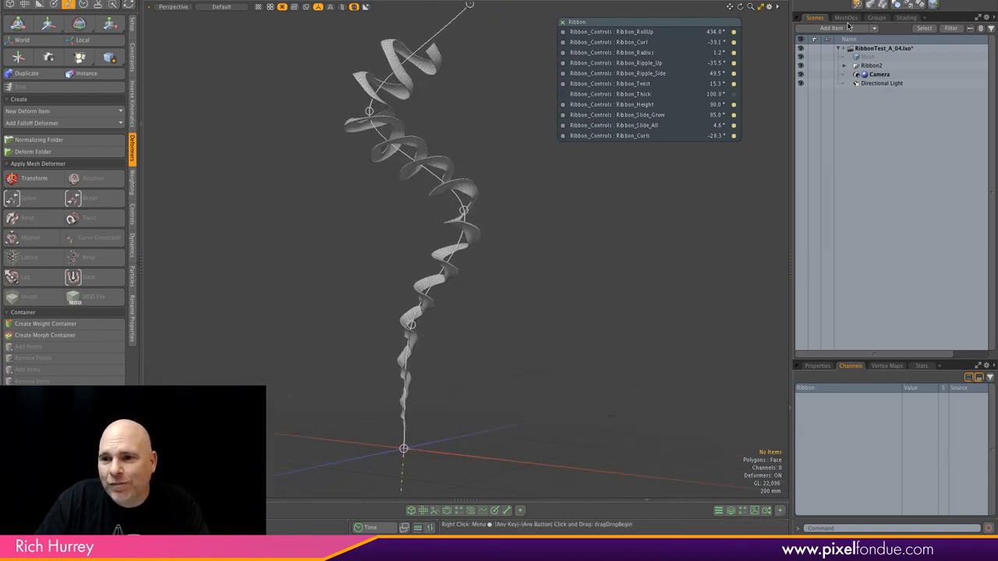
{"action": "left_click", "coordinate": [845, 17]}
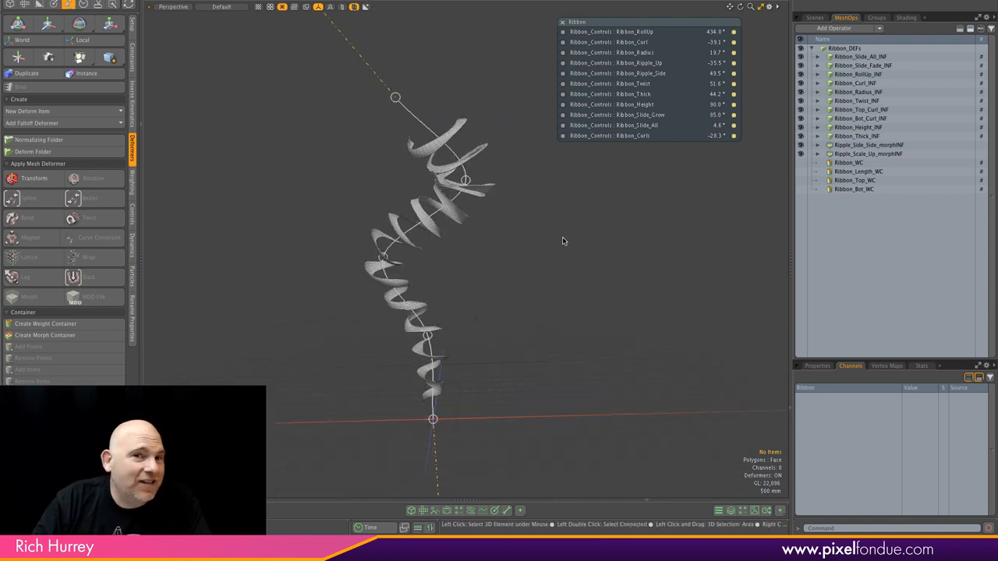
{"action": "mouse_move", "coordinate": [523, 215]}
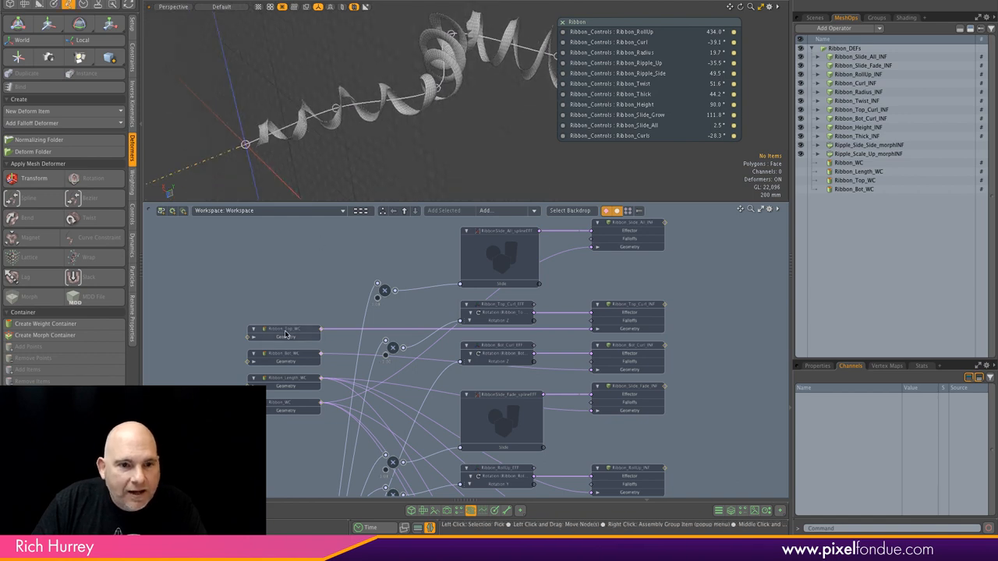
Select Ribbon_Top_WC, Ribbon_Bot_WC and Ribbon_Length_WC to view each one's weighted area on the coil.
{"action": "left_click", "coordinate": [284, 330]}
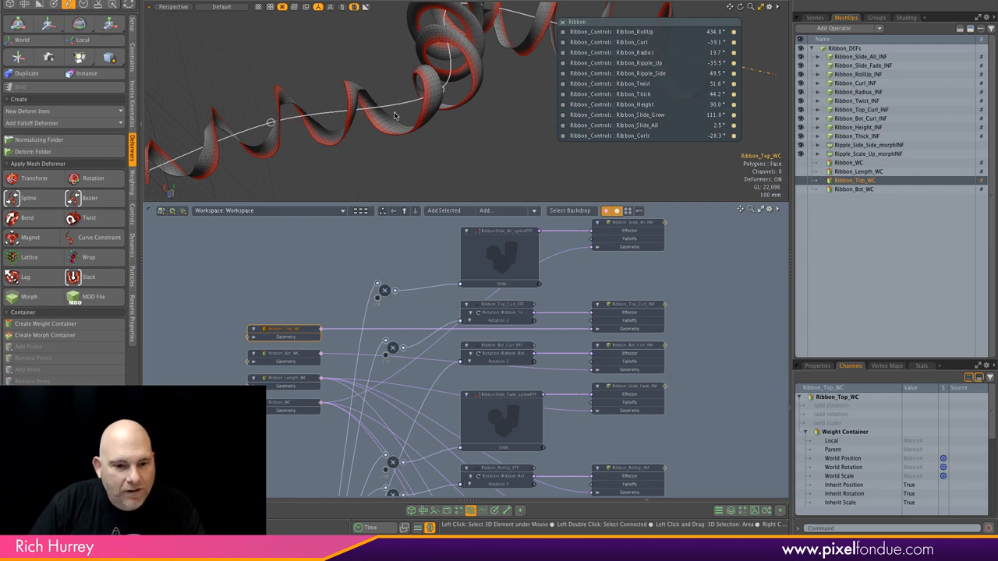
{"action": "left_click", "coordinate": [284, 355]}
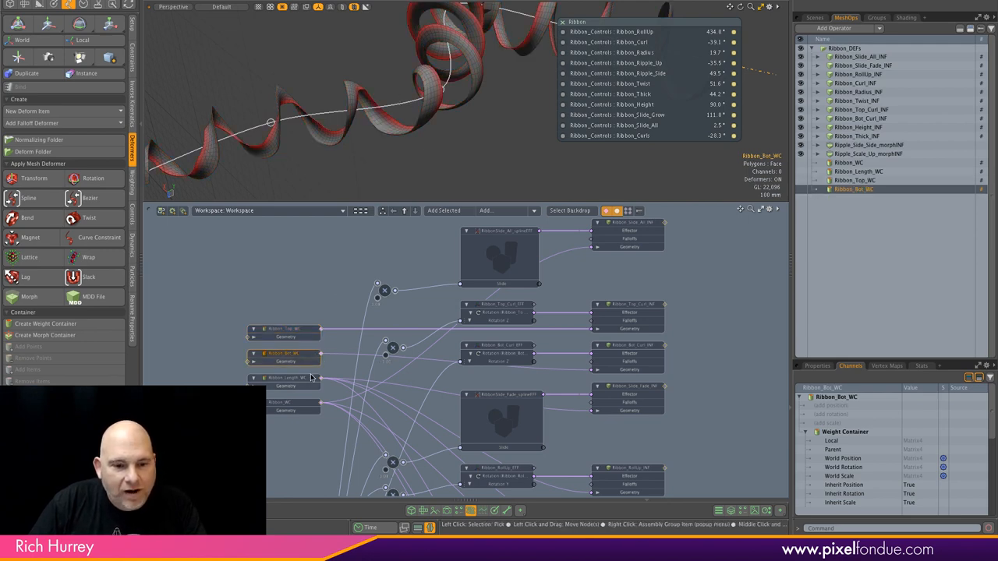
{"action": "left_click", "coordinate": [284, 379]}
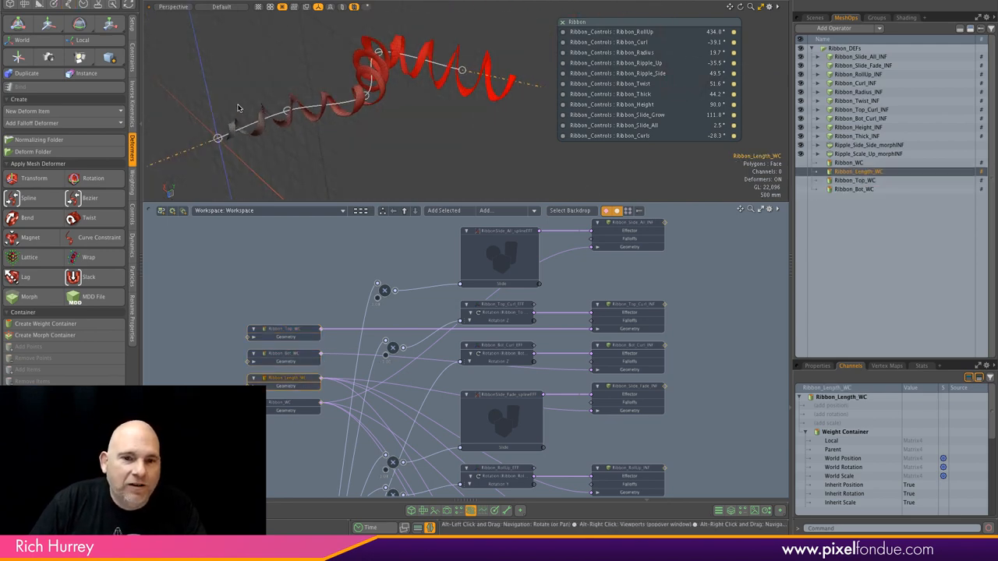